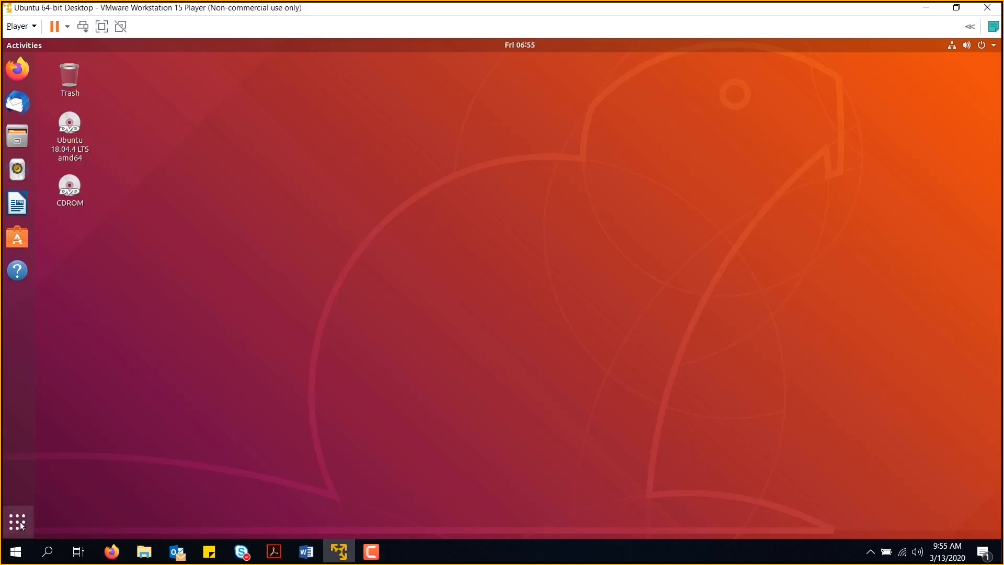
Search Show Applications for 'term' and launch Terminal
{"action": "left_click", "coordinate": [17, 521]}
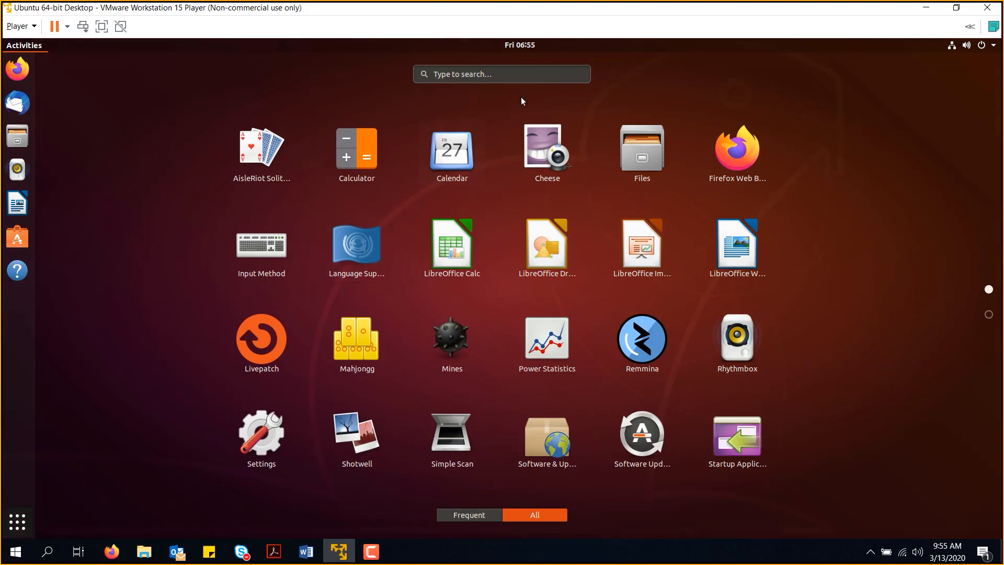
{"action": "type", "text": "term"}
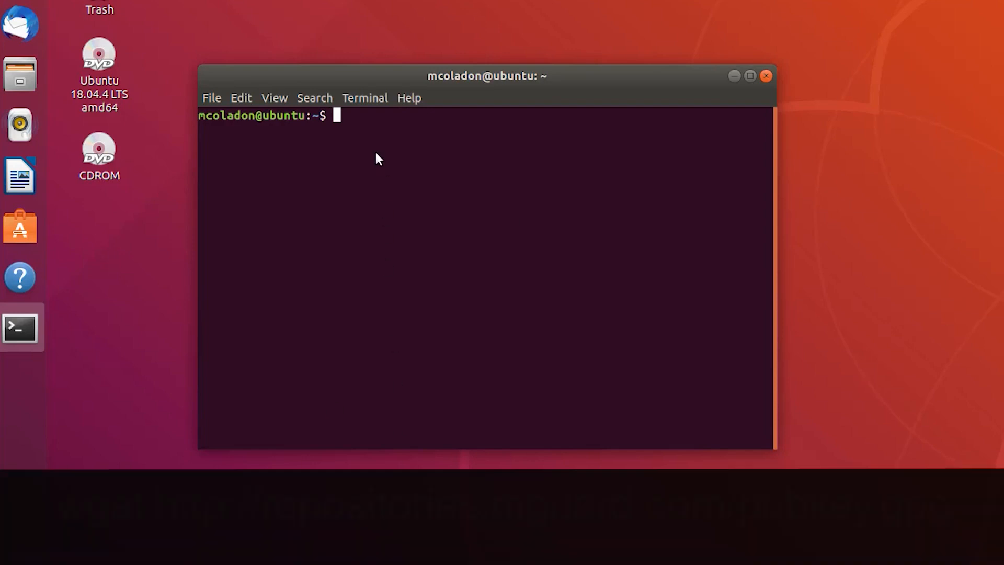
{"action": "type", "text": "wget htt"}
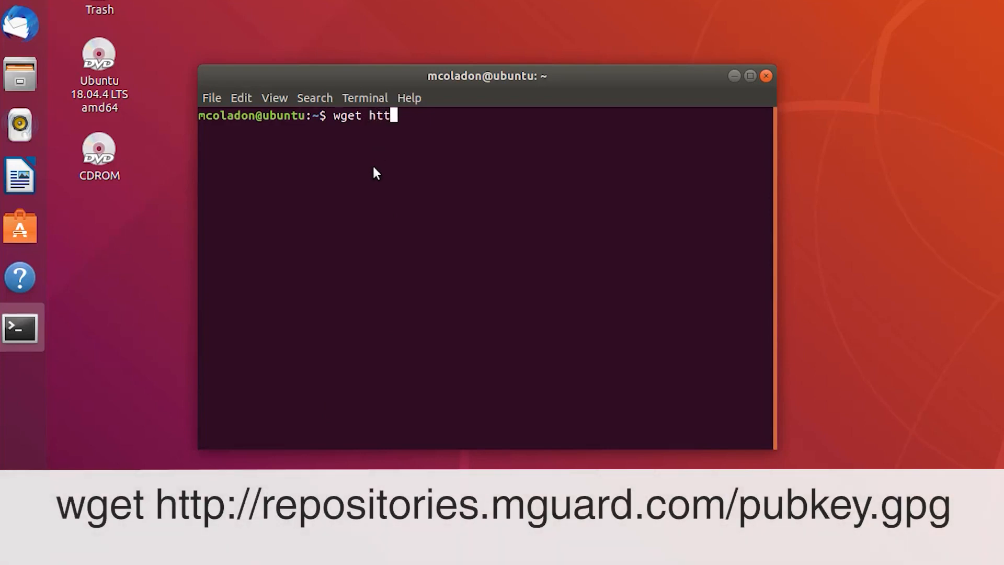
{"action": "type", "text": "p://r"}
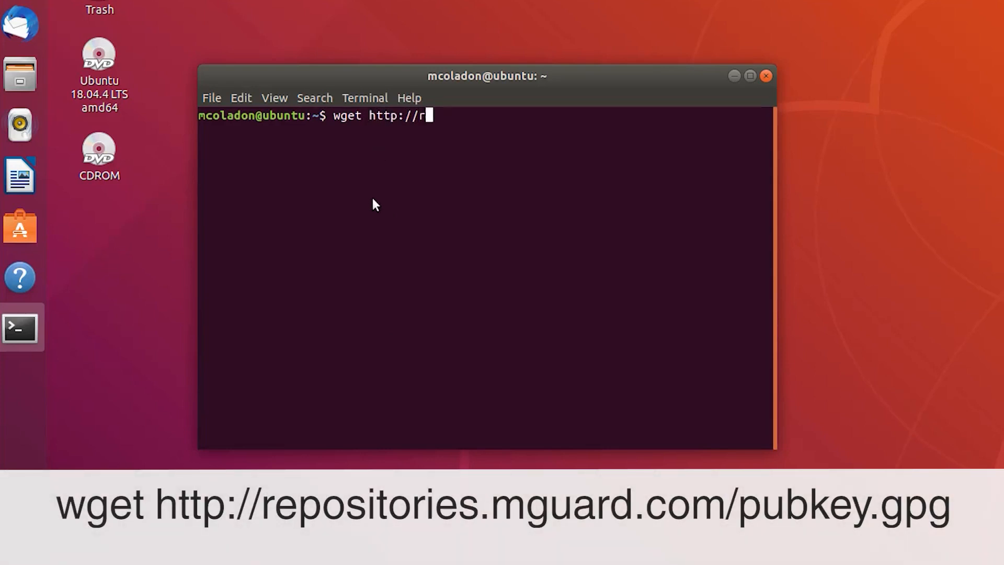
{"action": "type", "text": "epositor"}
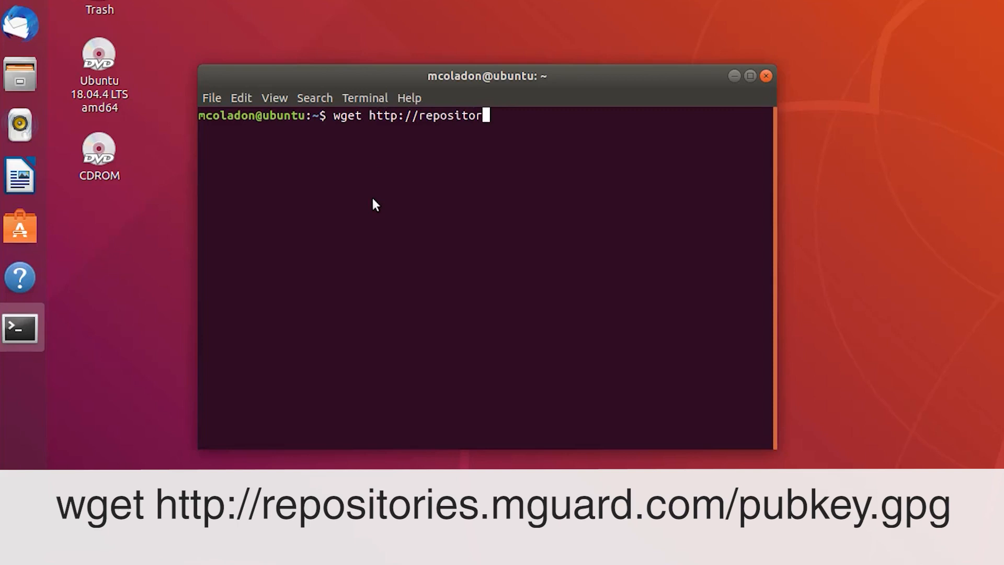
{"action": "type", "text": "ies.mguard"}
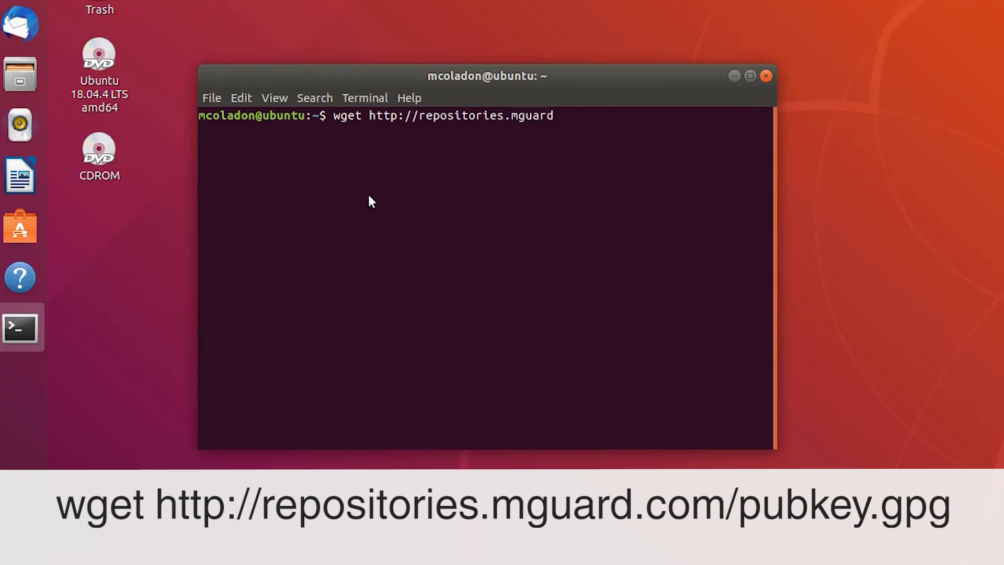
{"action": "type", "text": ".com/pubk"}
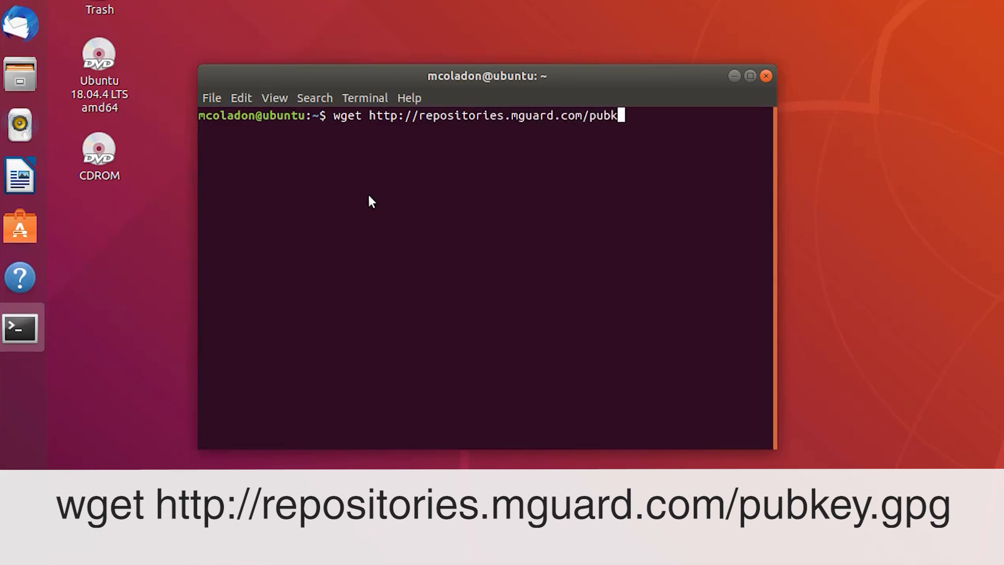
{"action": "type", "text": "ey.gpg"}
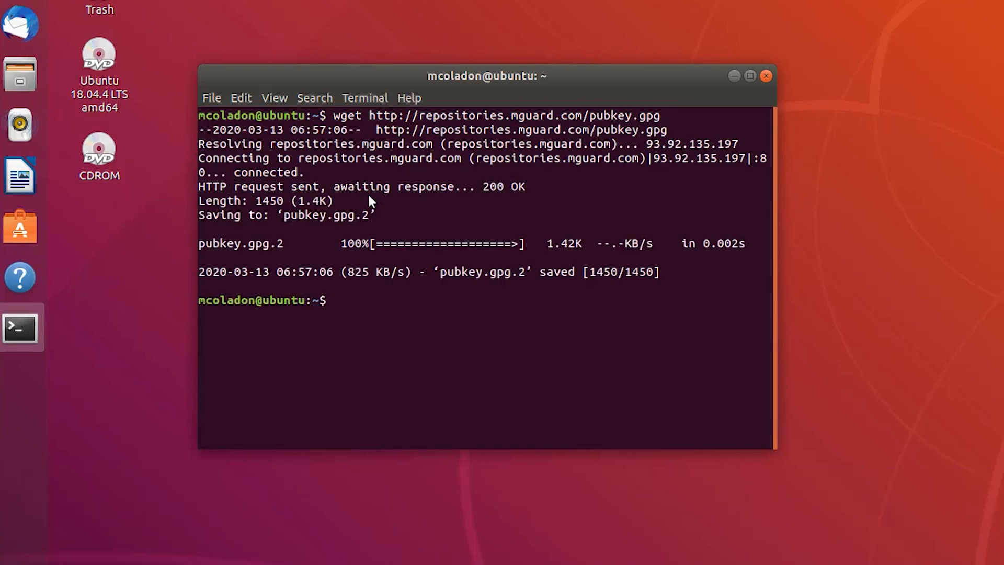
Show the fingerprint and owner of pubkey.gpg using gpg -finger
{"action": "type", "text": "gpg"}
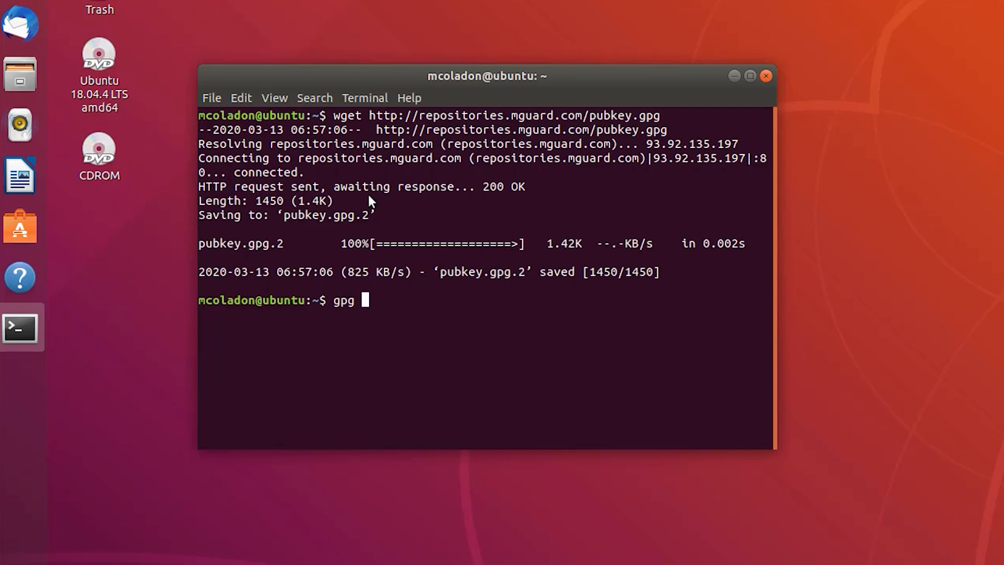
{"action": "type", "text": "-finger"}
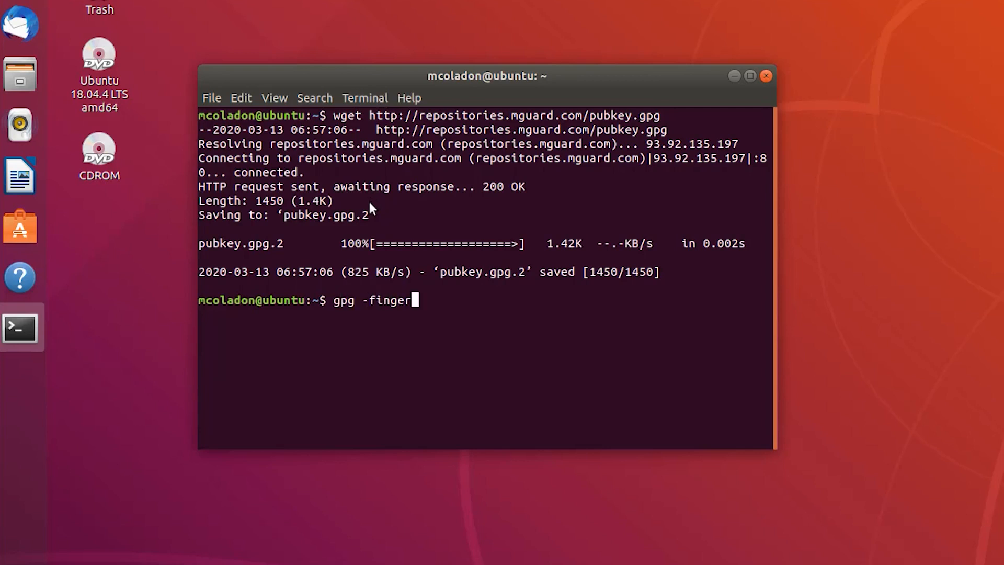
{"action": "type", "text": "pubkey"}
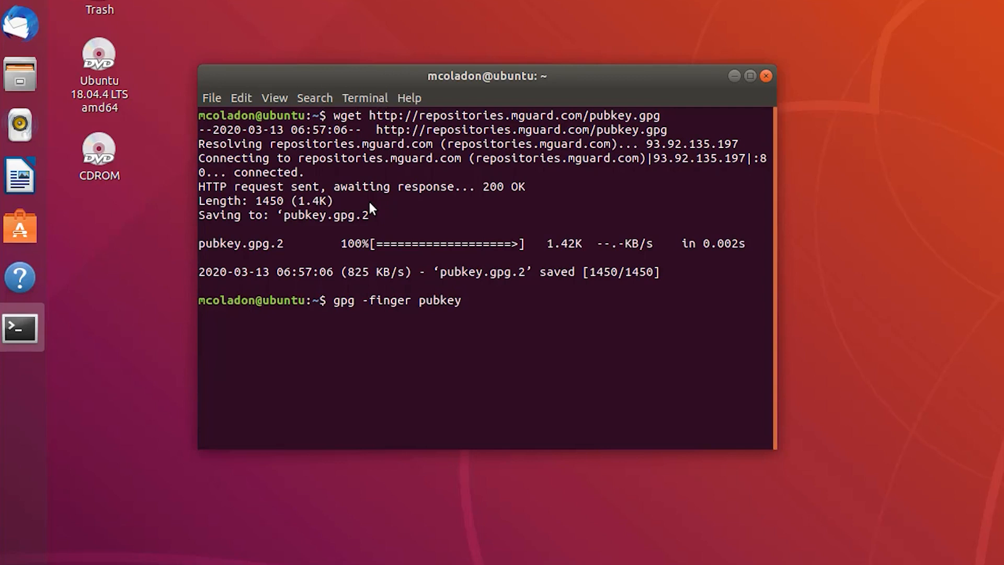
{"action": "type", "text": ".gpg"}
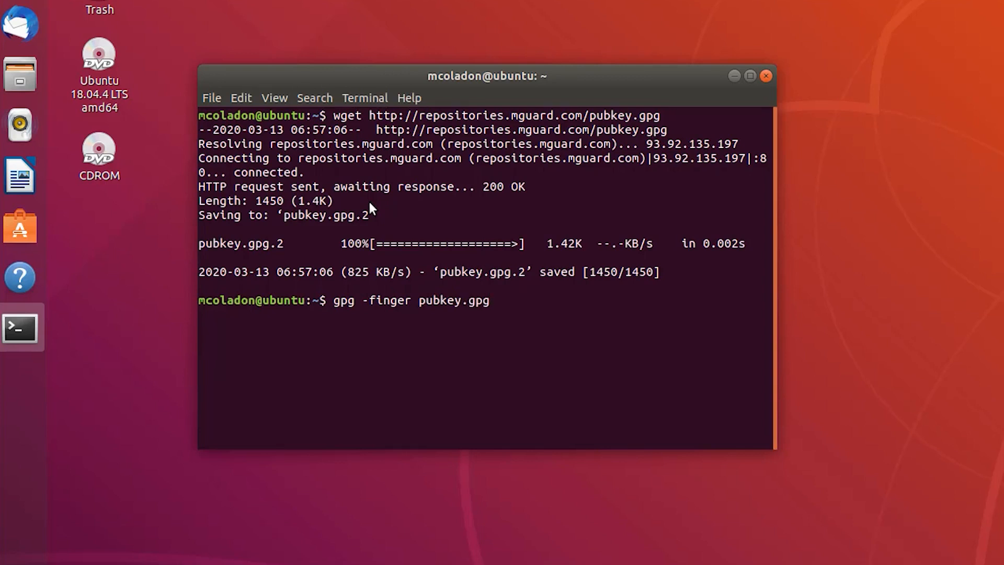
{"action": "key", "text": "Return"}
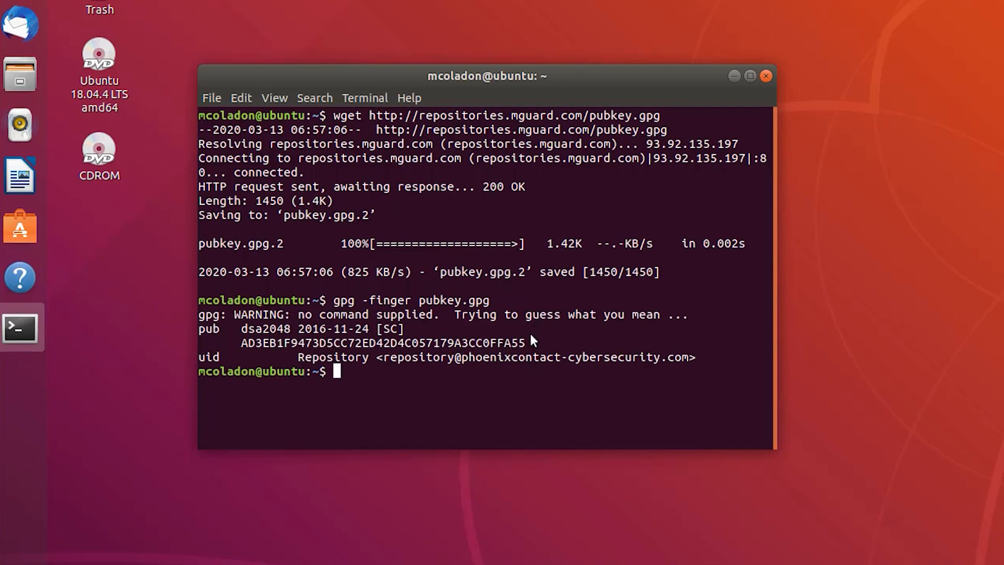
{"action": "left_click_drag", "start_coordinate": [241, 342], "coordinate": [524, 343]}
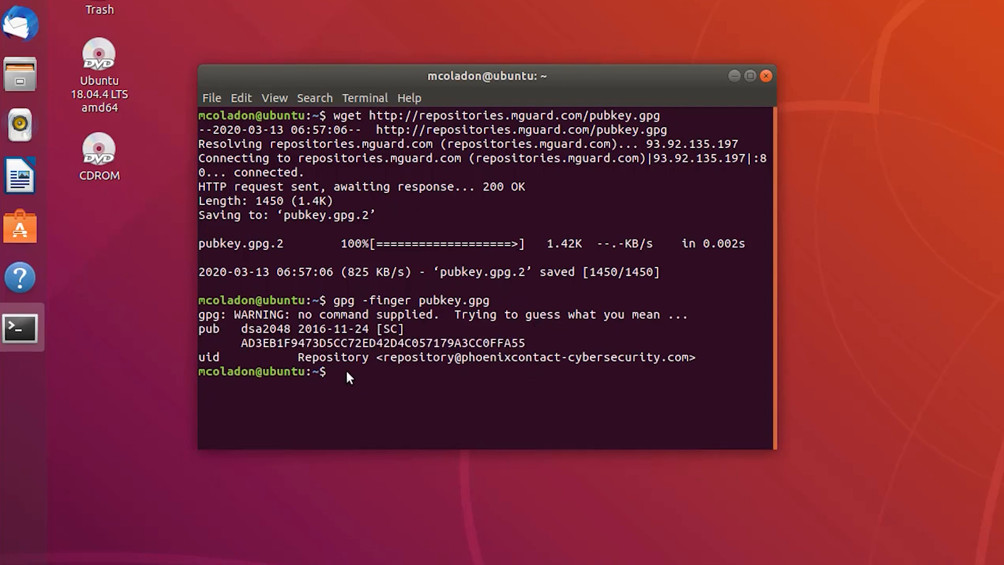
Add pubkey.gpg to apt's trusted keys via apt-key add, then list trusted keys
{"action": "type", "text": "sudo apt"}
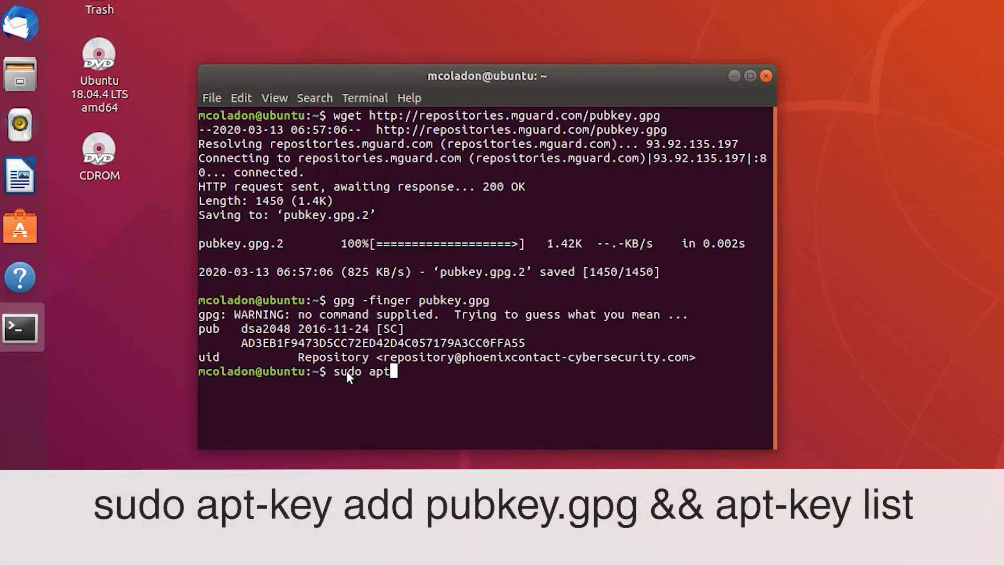
{"action": "type", "text": "-key"}
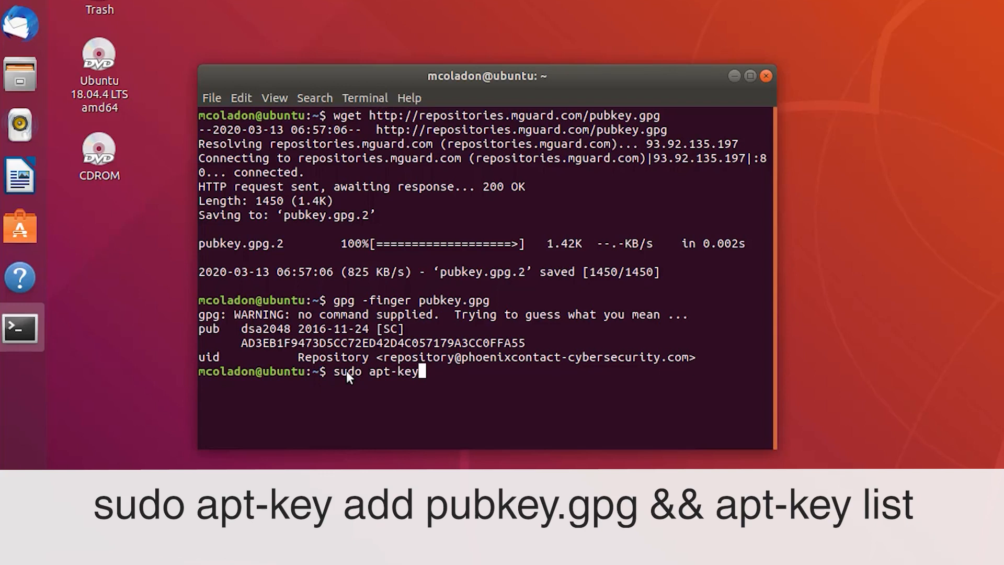
{"action": "type", "text": "add"}
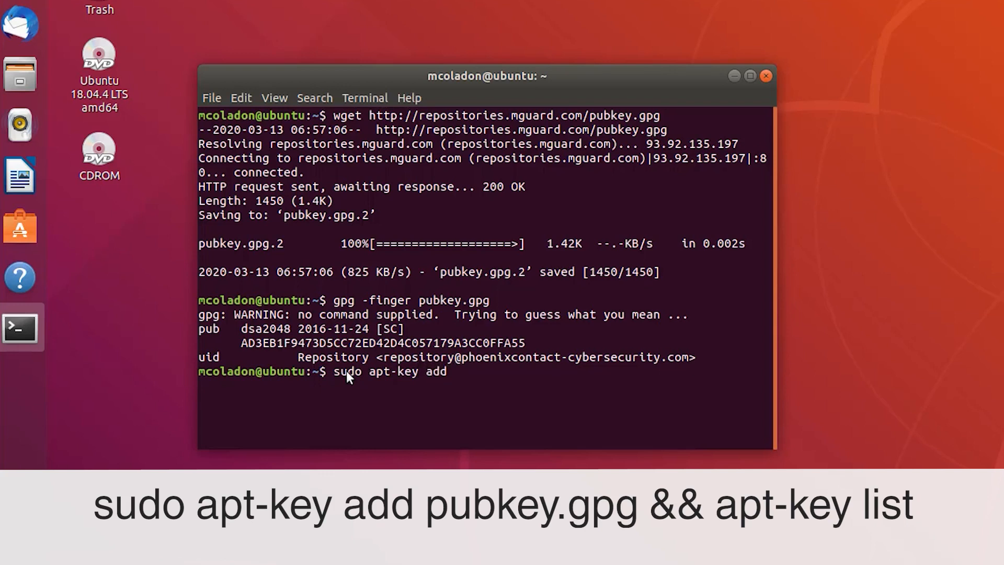
{"action": "type", "text": "pubkey"}
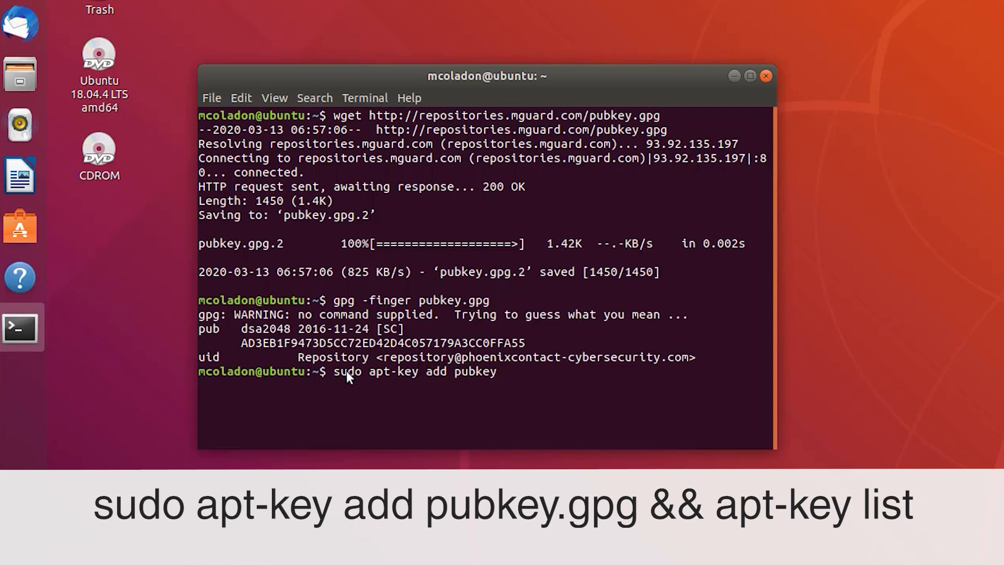
{"action": "type", "text": ".gpg"}
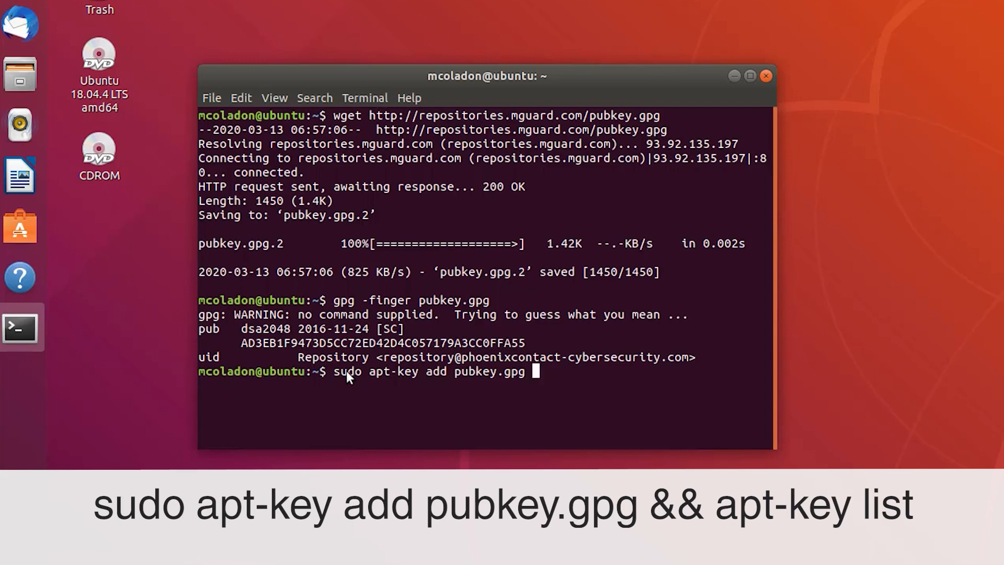
{"action": "type", "text": "&& apt-key list"}
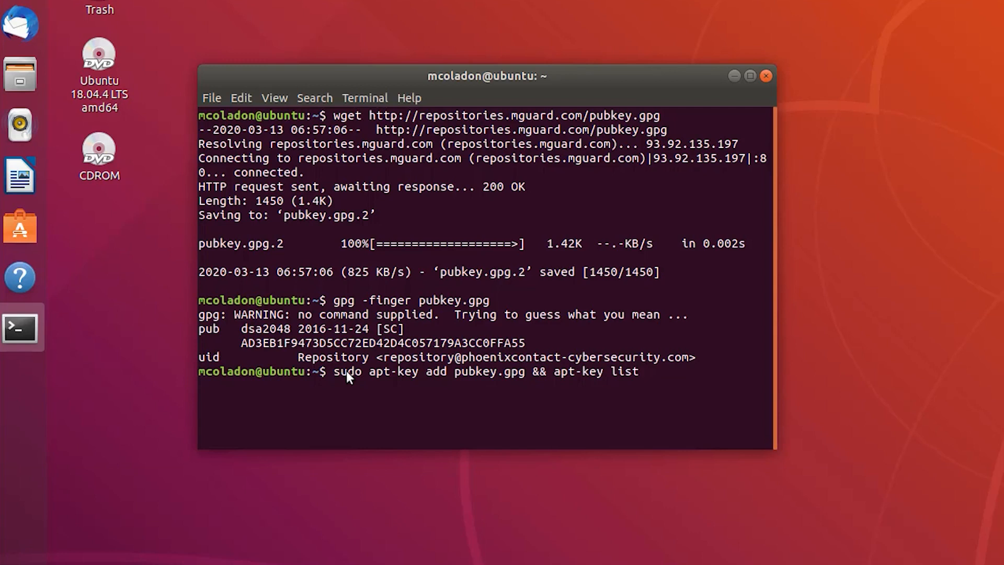
{"action": "key", "text": "Return"}
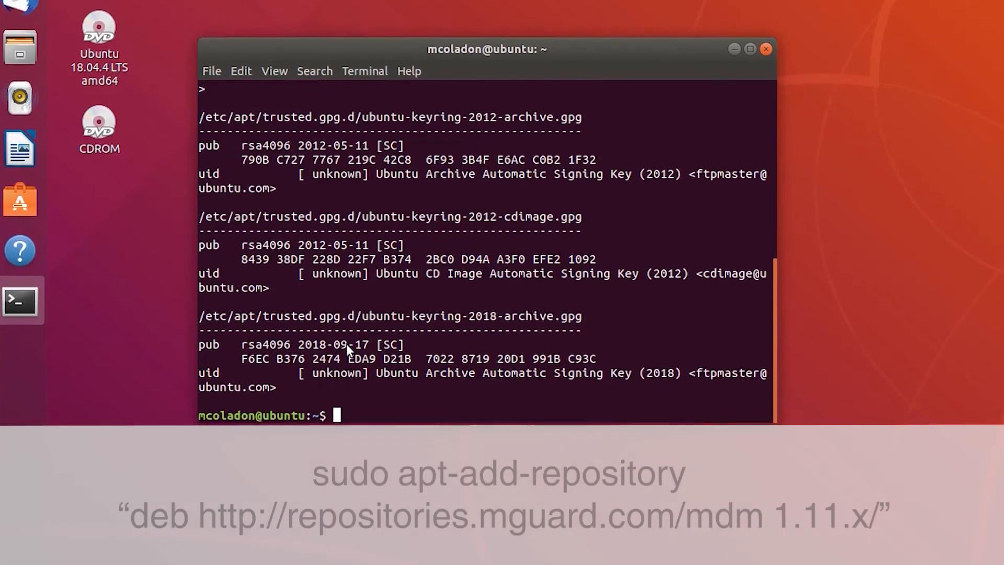
{"action": "type", "text": "sudo ap"}
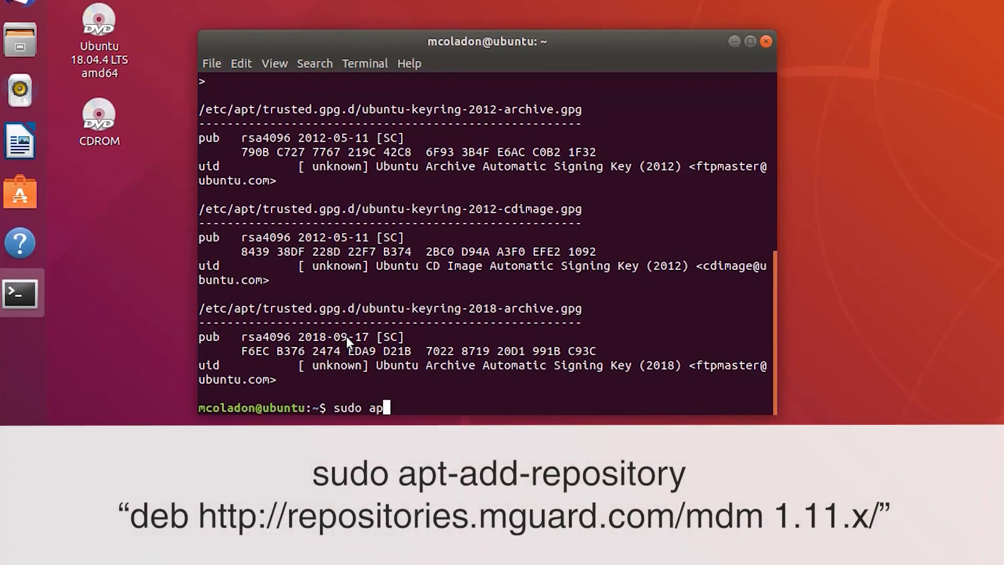
{"action": "type", "text": "t-add-repository"}
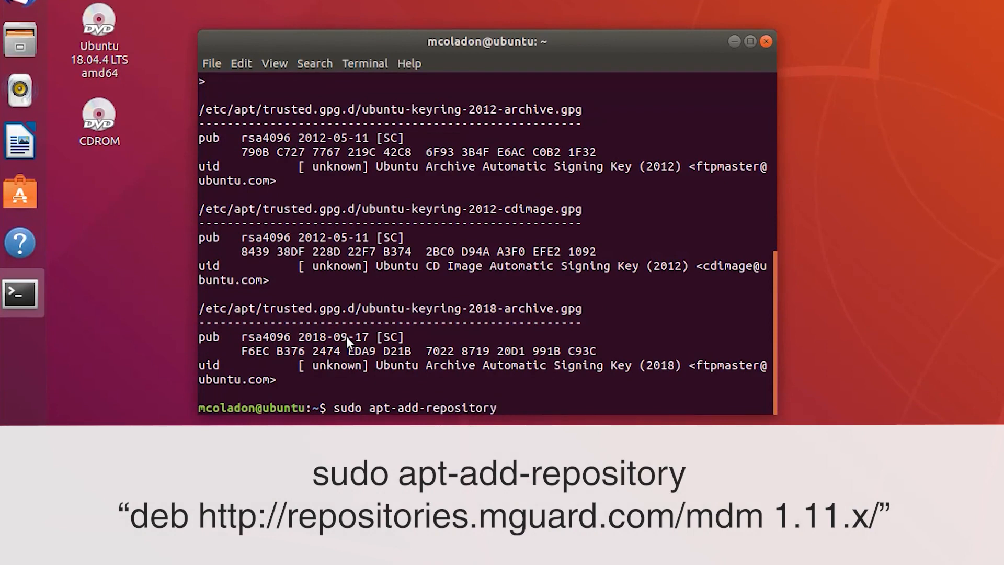
{"action": "type", "text": "\"deb http://"}
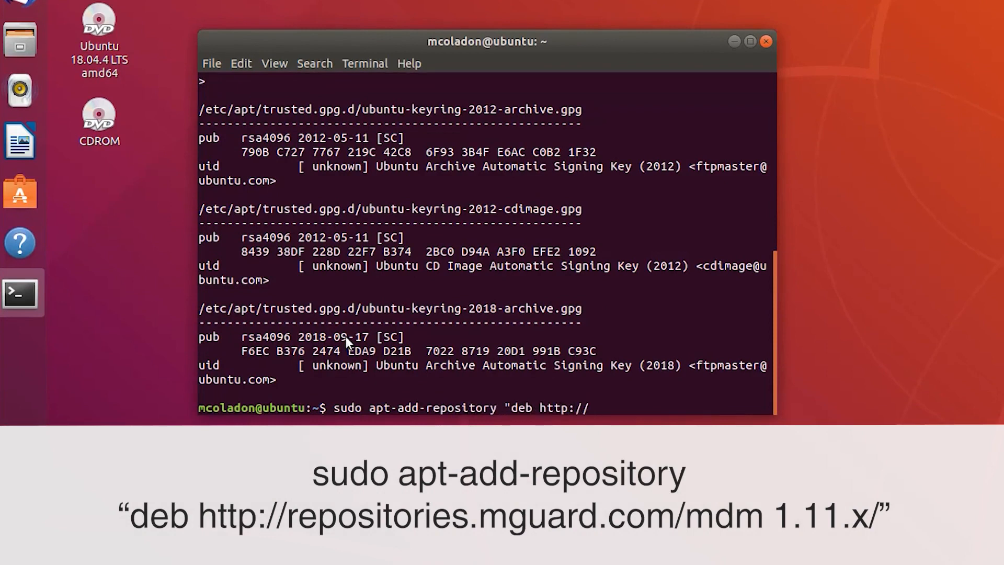
{"action": "type", "text": "repositor"}
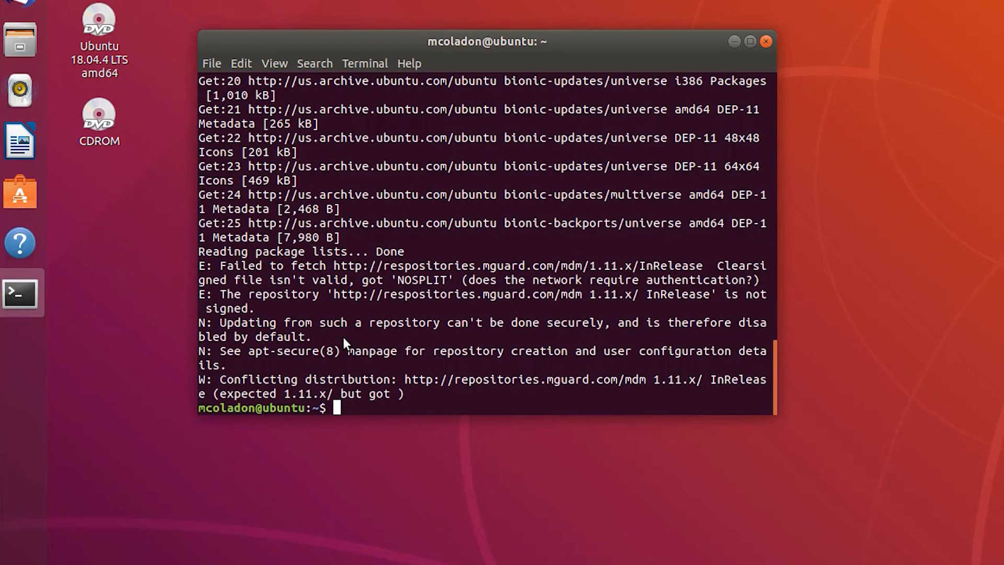
Refresh the package lists again with sudo apt update
{"action": "type", "text": "sudo apt update"}
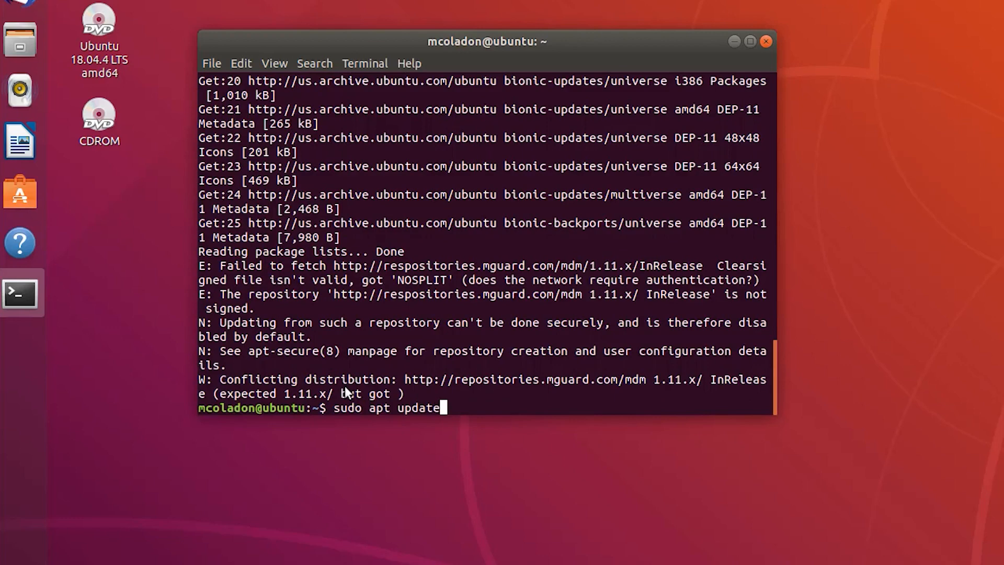
{"action": "key", "text": "Return"}
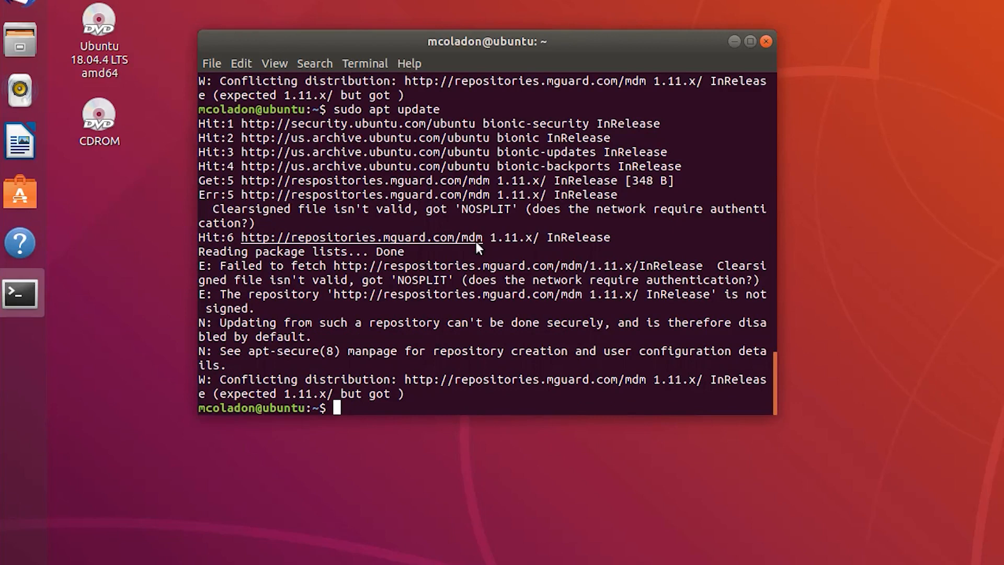
{"action": "type", "text": "sudo a"}
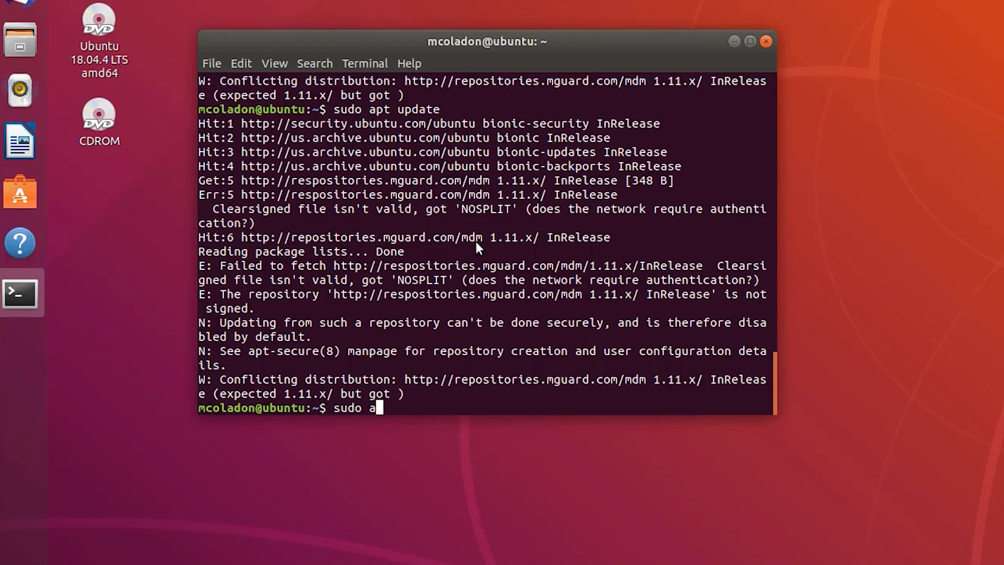
Search apt for mdm and scroll through the listed mdm packages
{"action": "type", "text": "pt"}
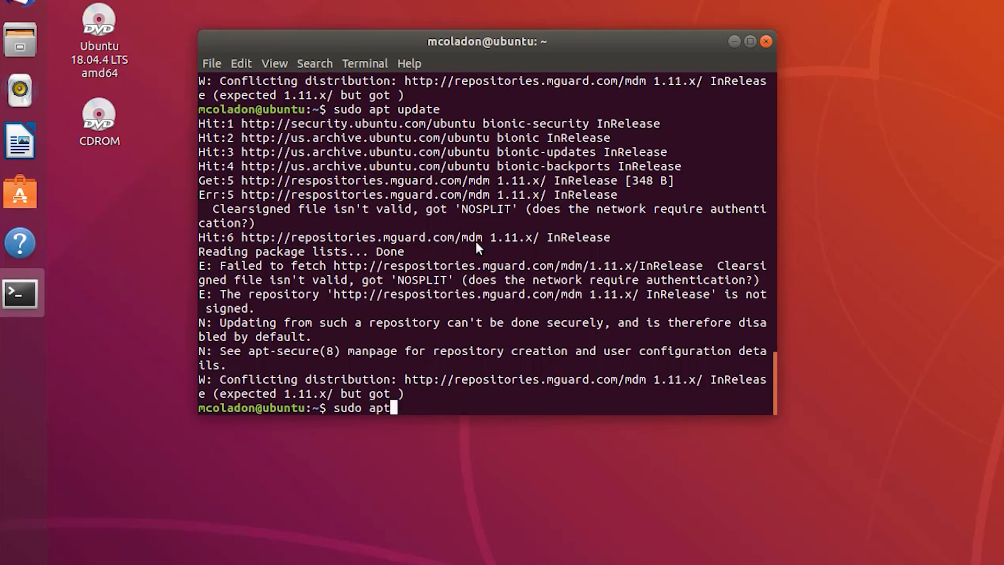
{"action": "type", "text": "search mdm"}
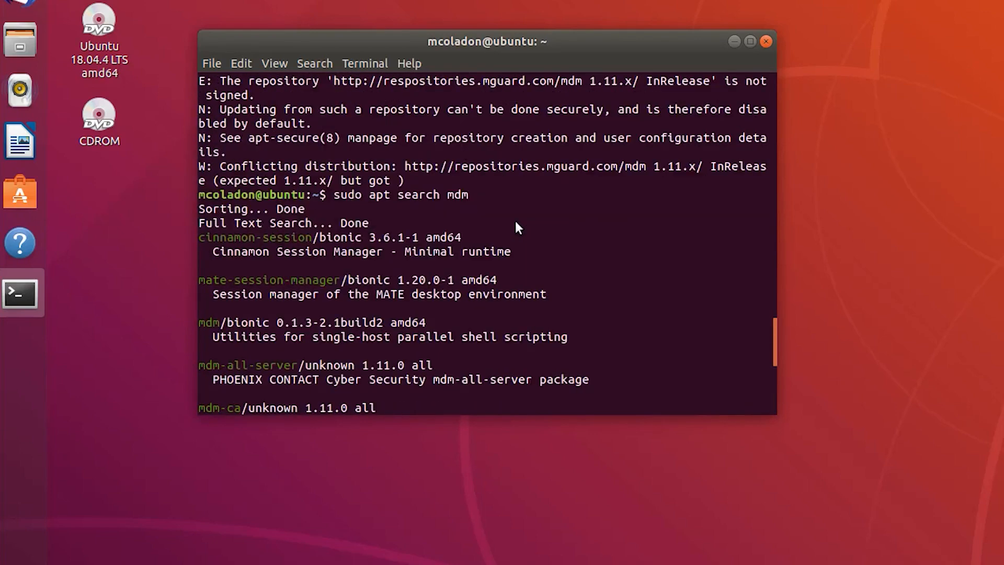
{"action": "scroll", "scroll_direction": "down", "scroll_amount": 3}
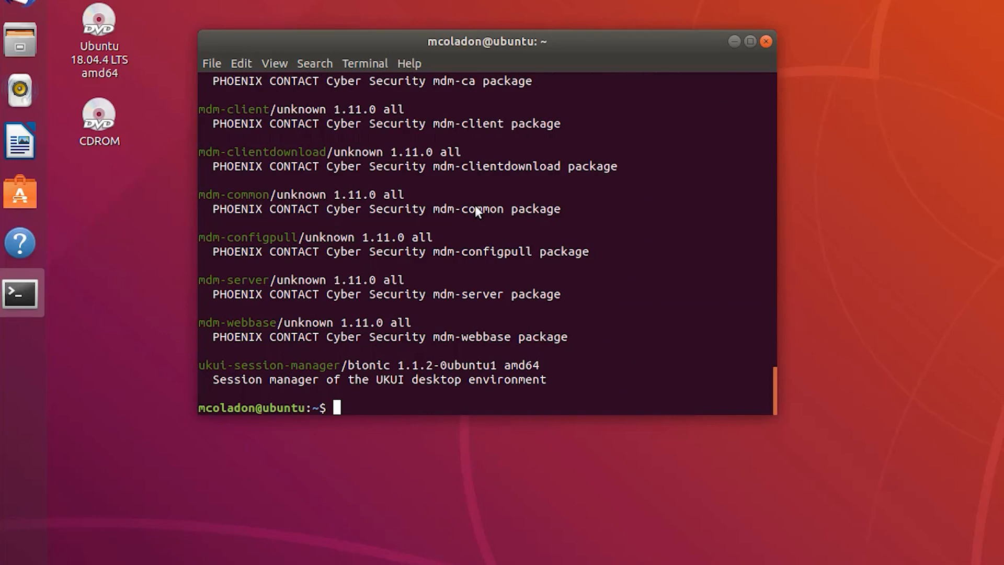
Start installing the mdm packages with DEBIAN_FRONTEND=readline apt install
{"action": "type", "text": "sudo DEBIAN_"}
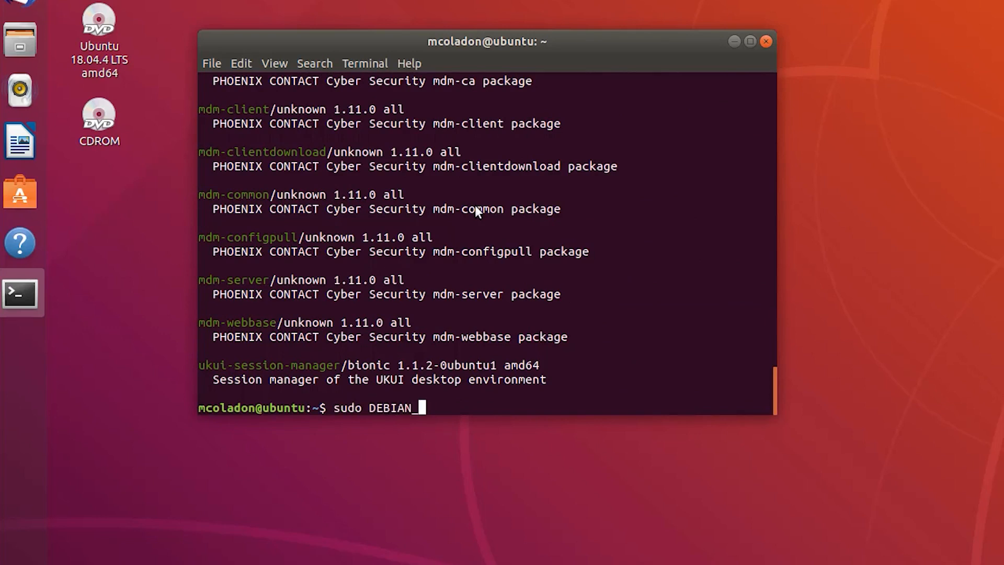
{"action": "type", "text": "FRONTEND"}
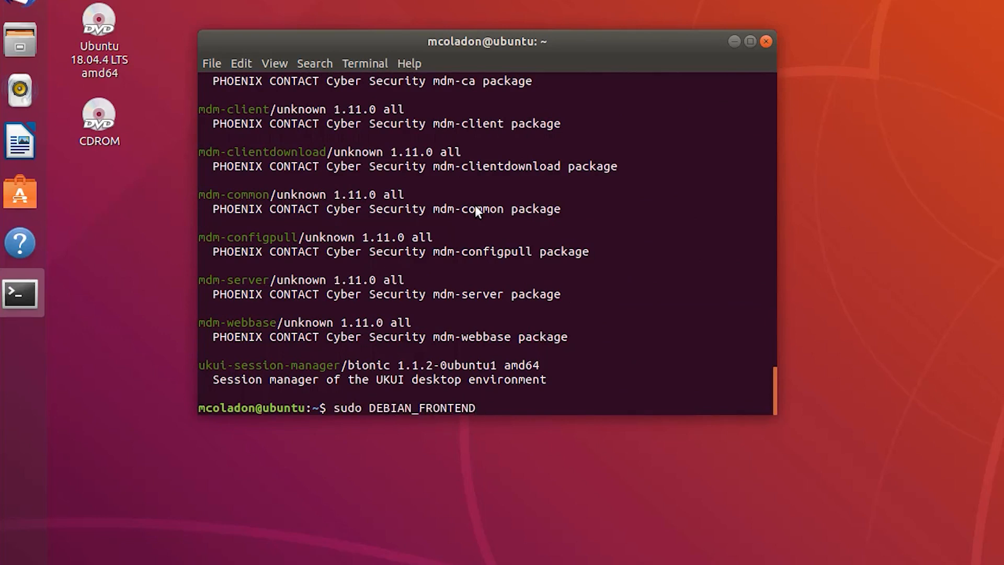
{"action": "type", "text": "="}
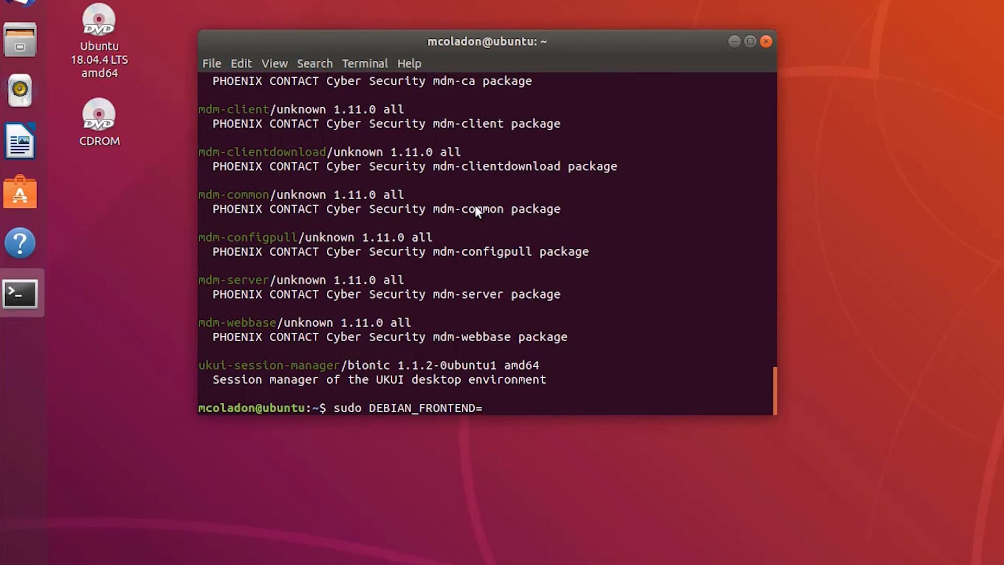
{"action": "type", "text": "readline"}
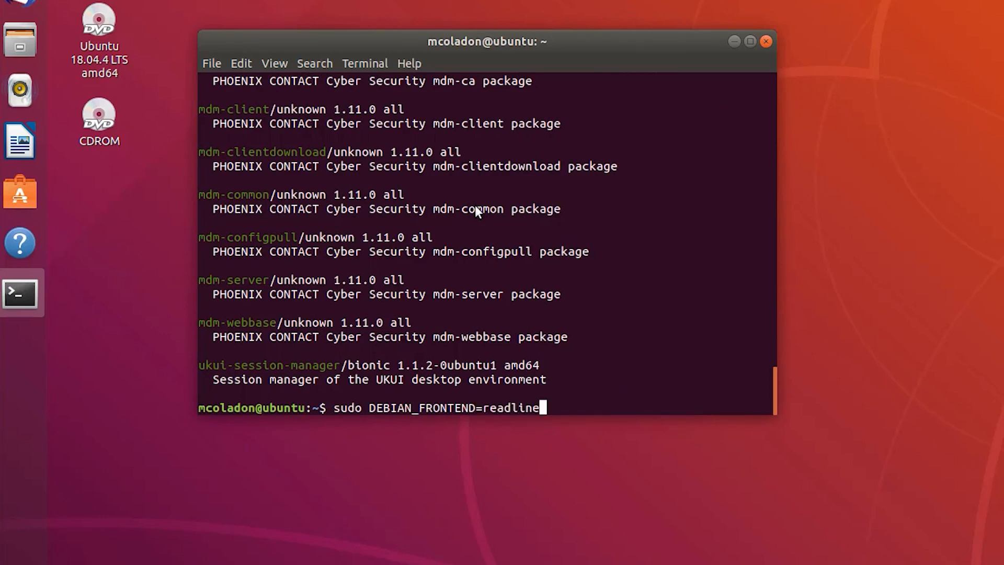
{"action": "type", "text": "apt install md"}
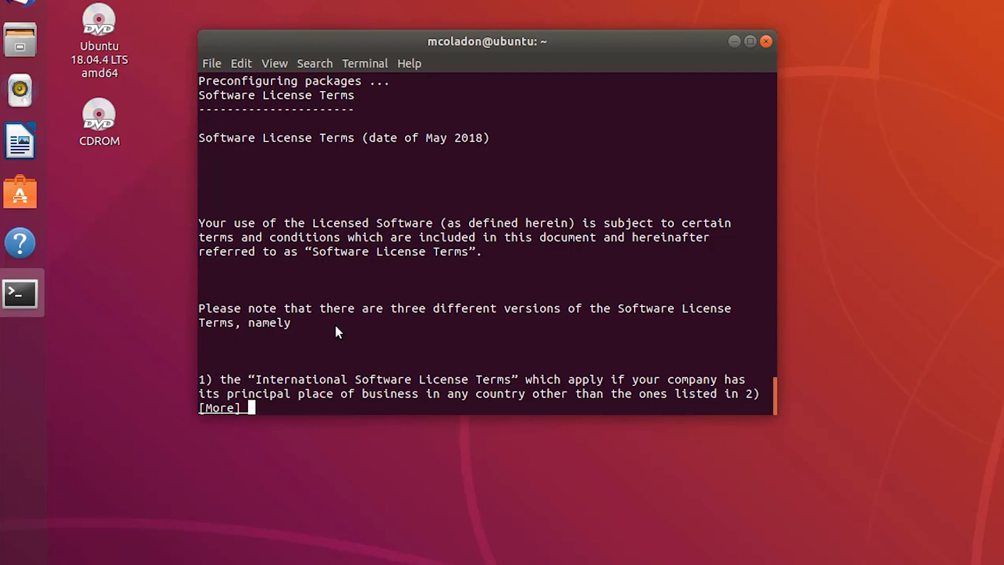
{"action": "mouse_move", "coordinate": [228, 413]}
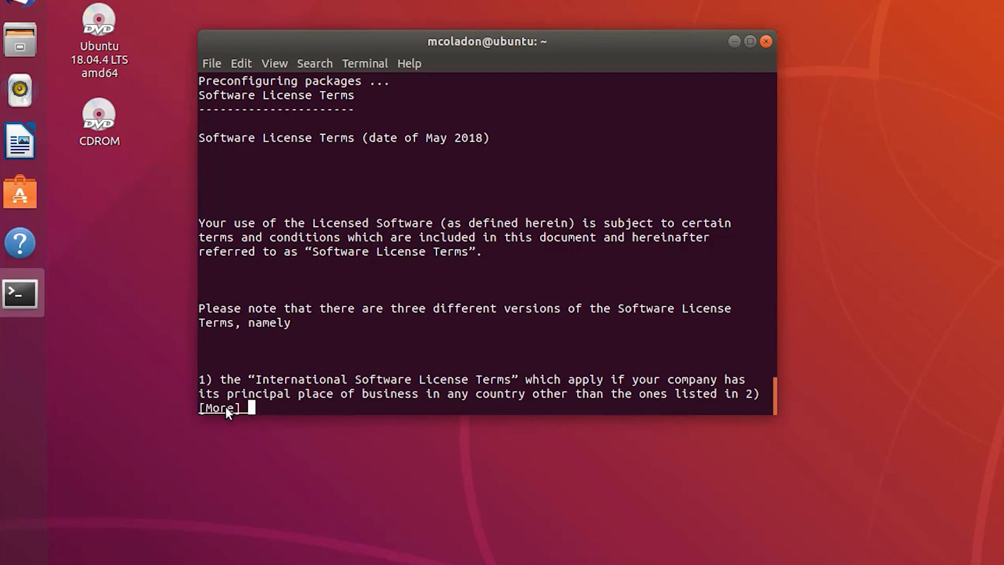
{"action": "mouse_move", "coordinate": [228, 416]}
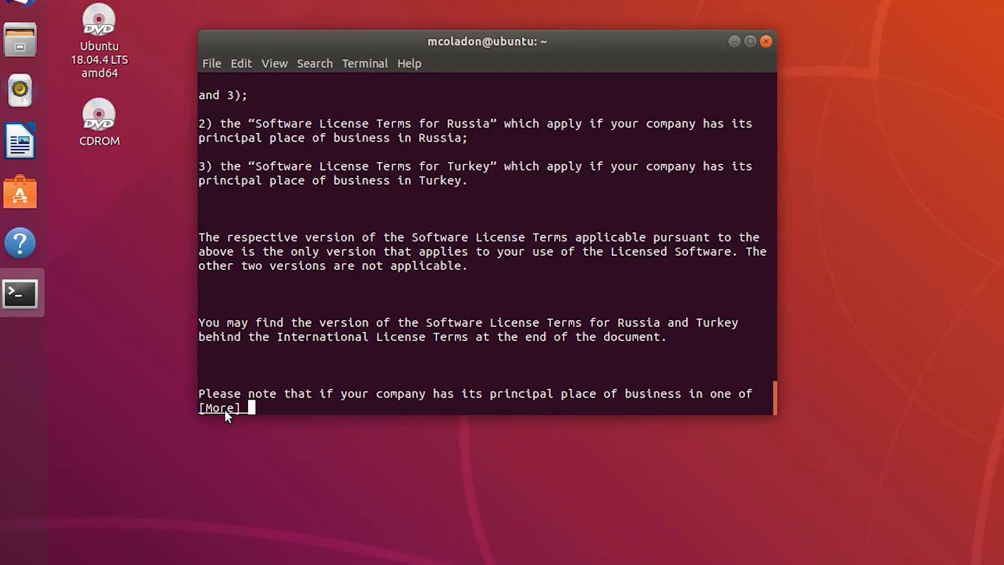
Page through the Software License Terms so mdm-common finishes installing
{"action": "key", "text": "space"}
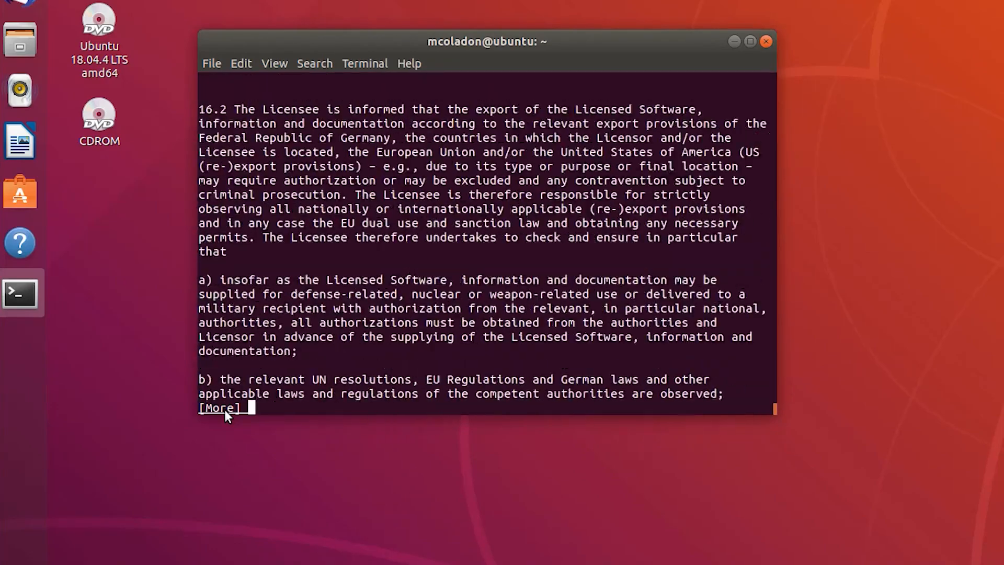
{"action": "key", "text": "space"}
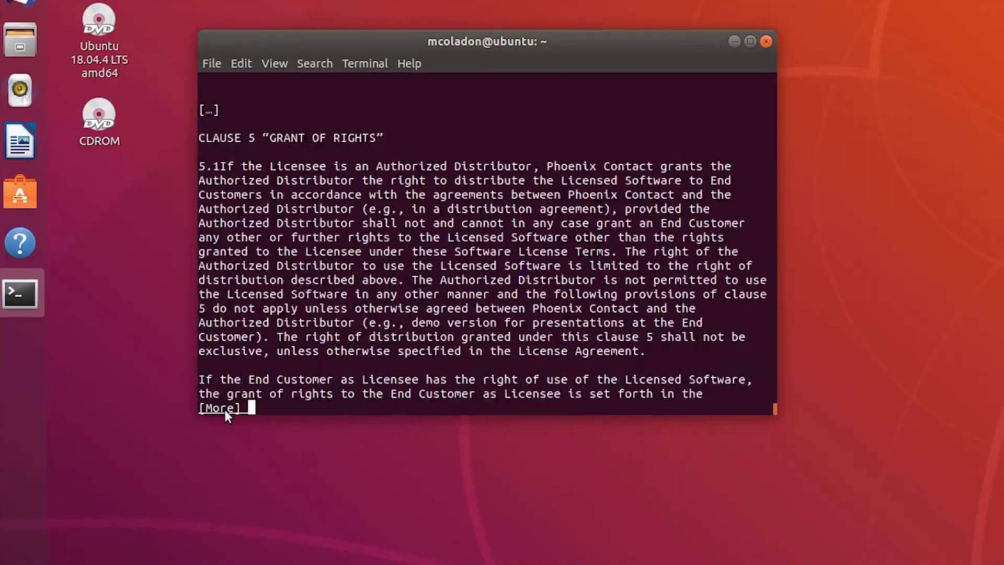
{"action": "key", "text": "space"}
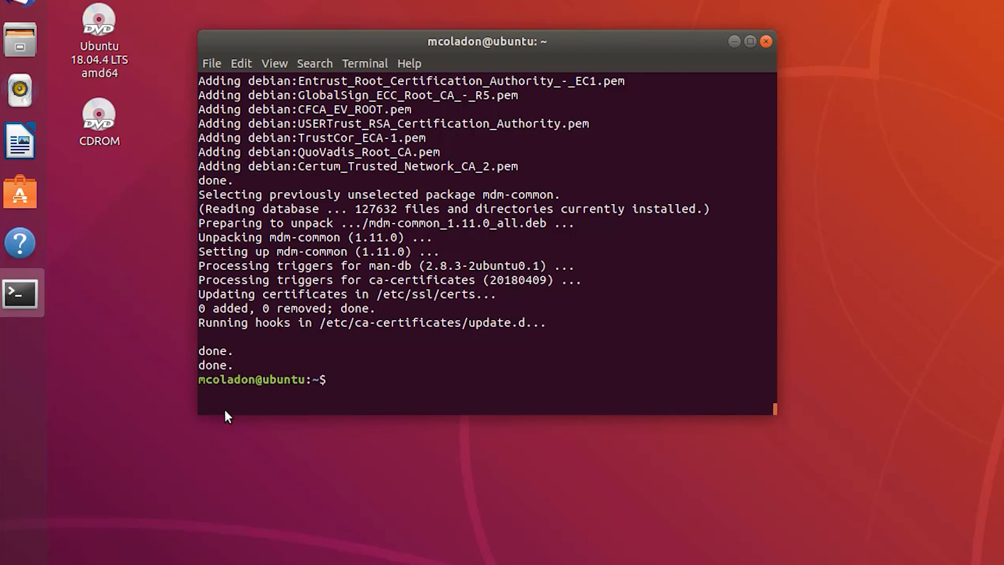
Install mdm-all-server with apt, retrying after the mdmd typo, and confirm with y
{"action": "type", "text": "sudo apt"}
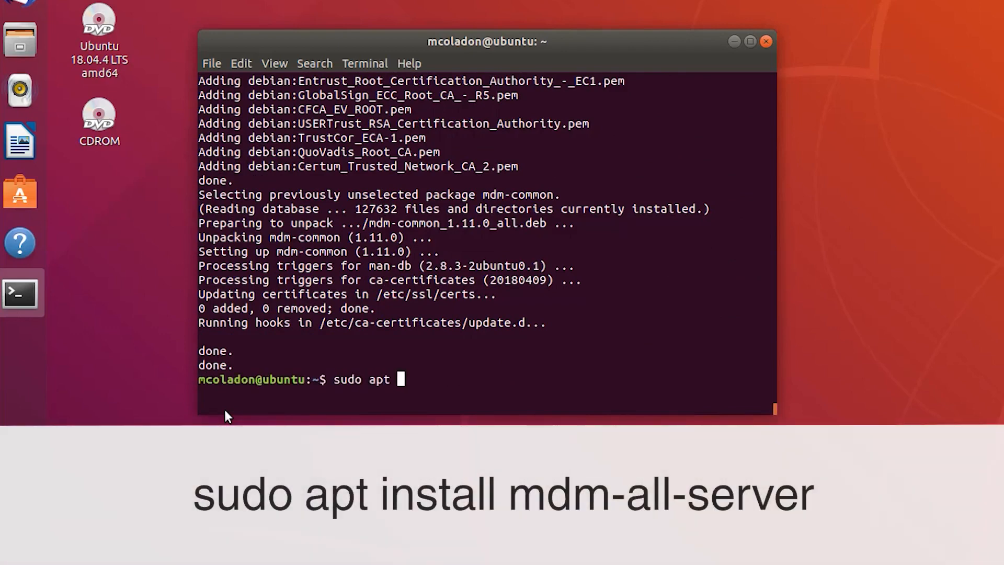
{"action": "type", "text": "install mdmd-all-server"}
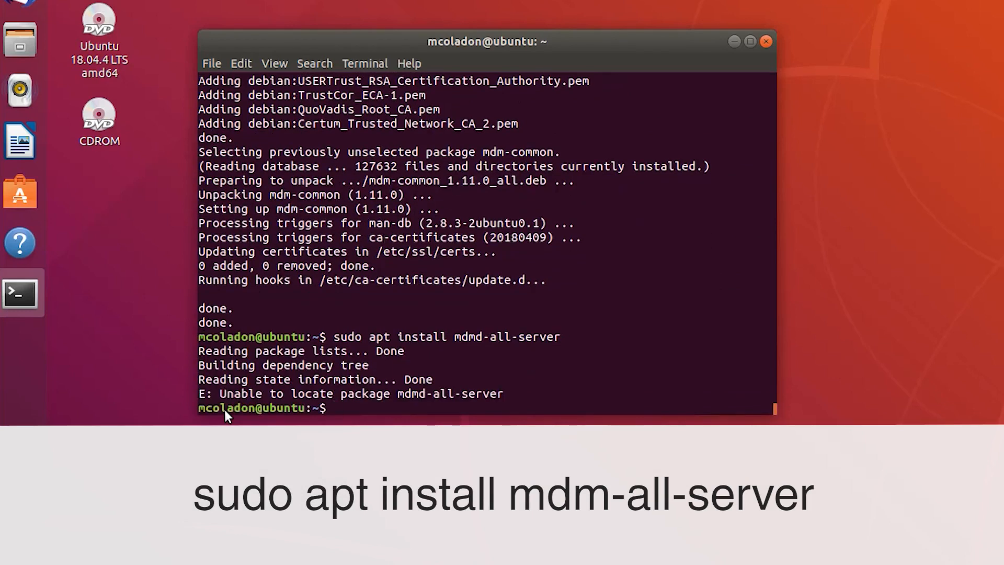
{"action": "type", "text": "sudo apt install mdmd-all-server"}
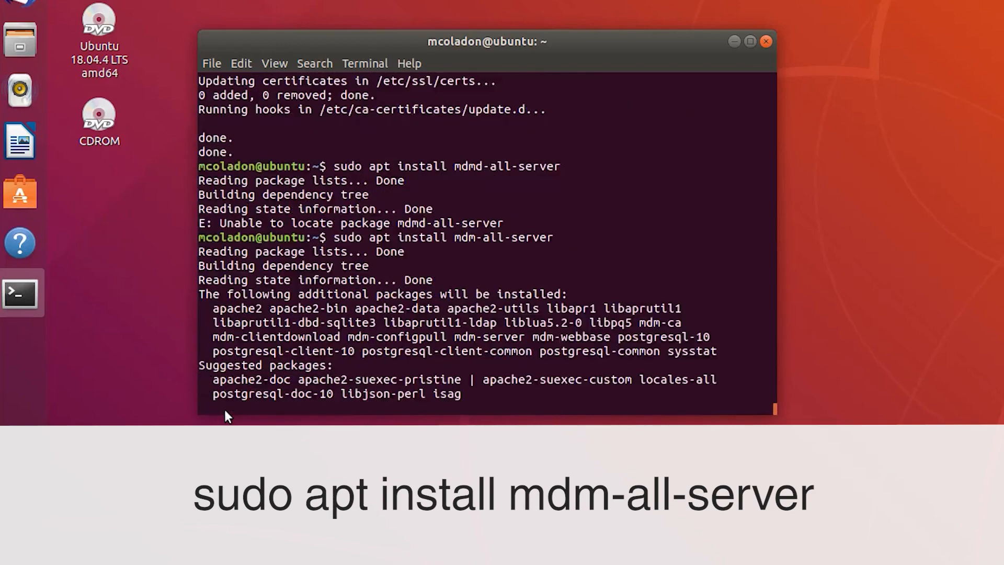
{"action": "type", "text": "y"}
{"action": "type", "text": "Phoenix"}
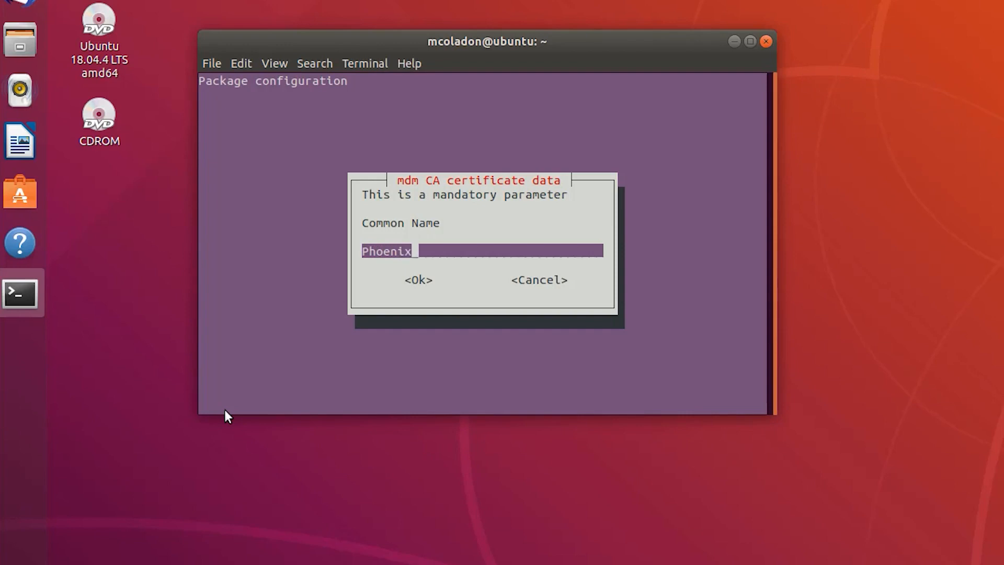
Enter CA Common Name 'Phoenix Contact' and Organizational Unit 'IMA', then clear the validity period
{"action": "type", "text": "Contact"}
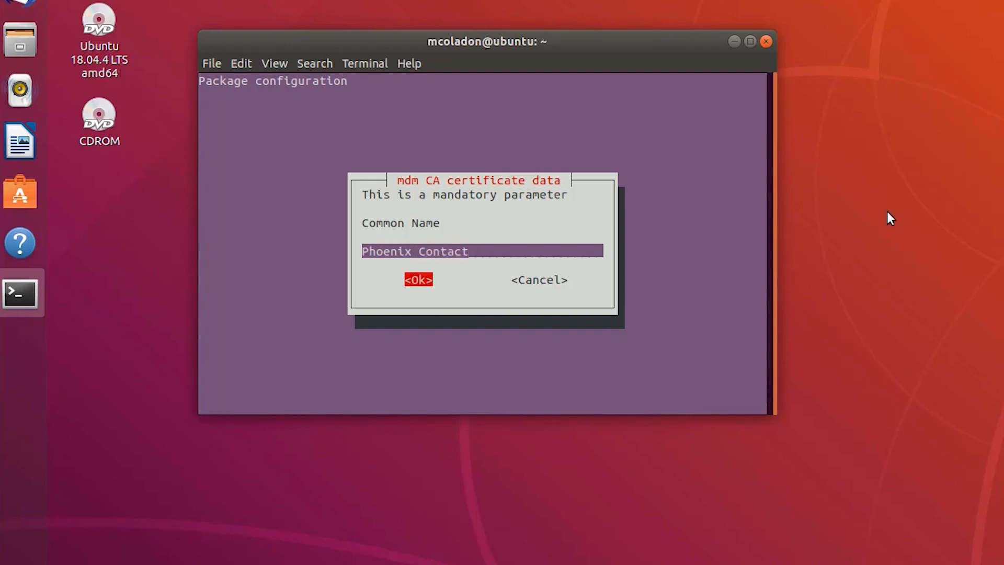
{"action": "left_click", "coordinate": [417, 279]}
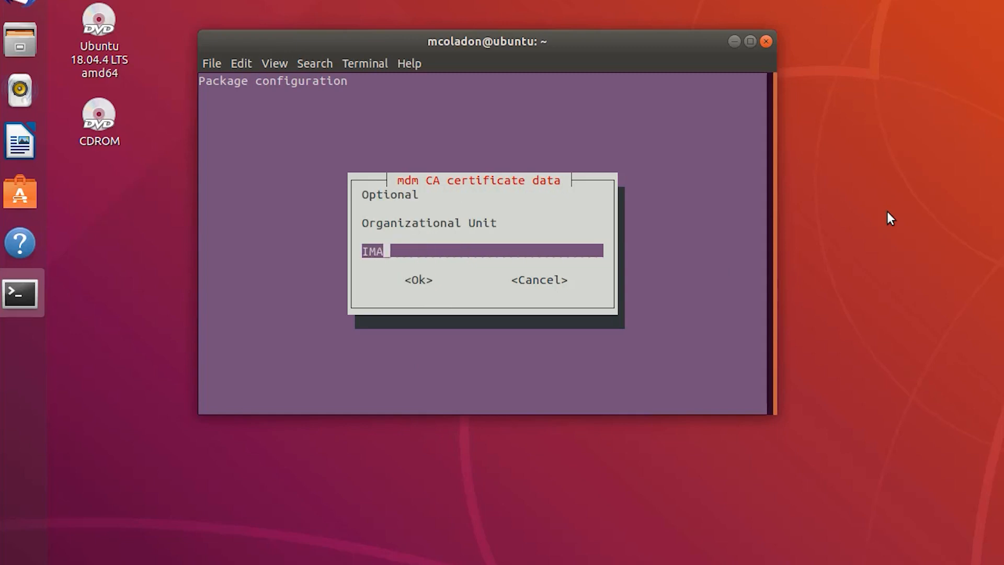
{"action": "left_click", "coordinate": [418, 279]}
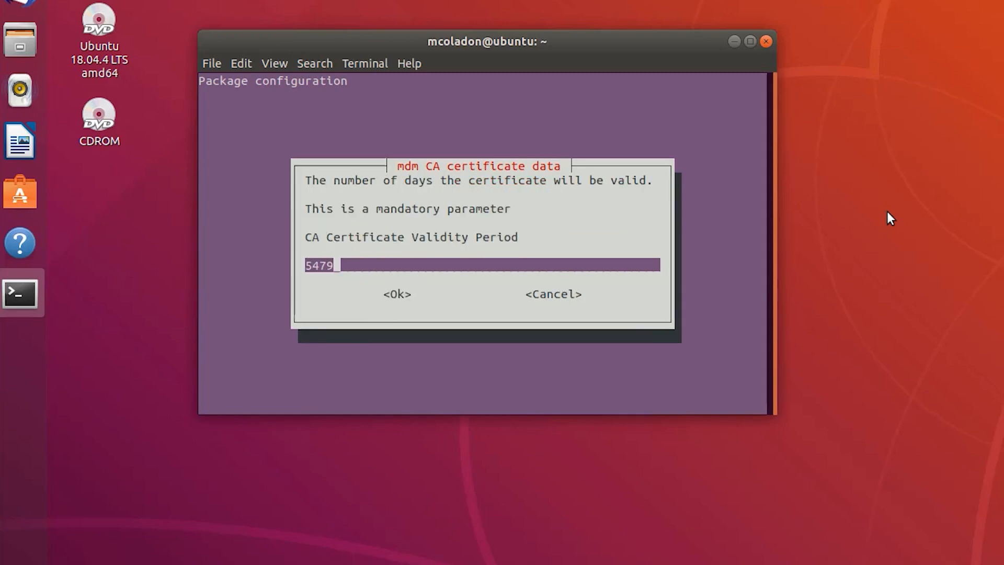
{"action": "key", "text": "BackSpace"}
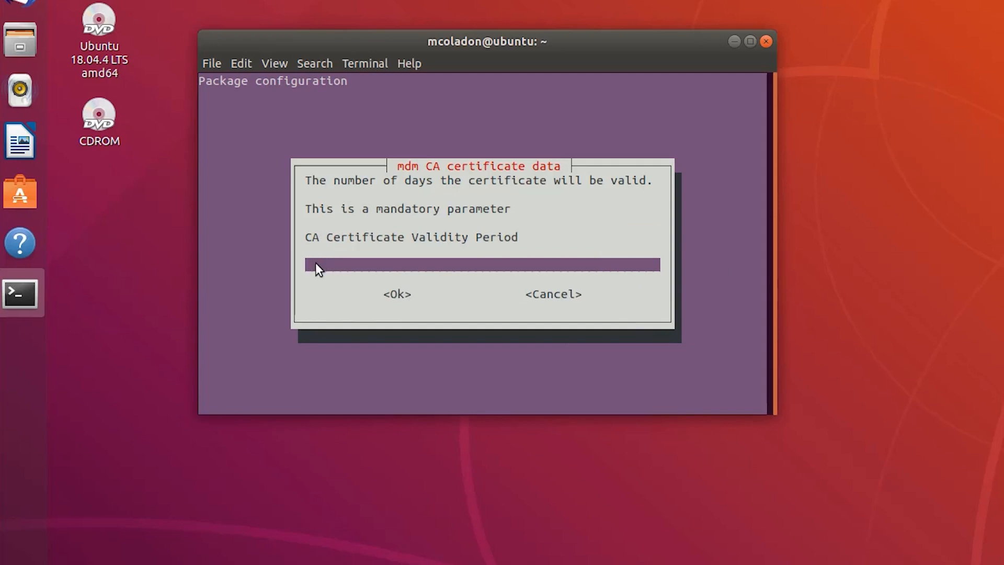
{"action": "left_click", "coordinate": [396, 294]}
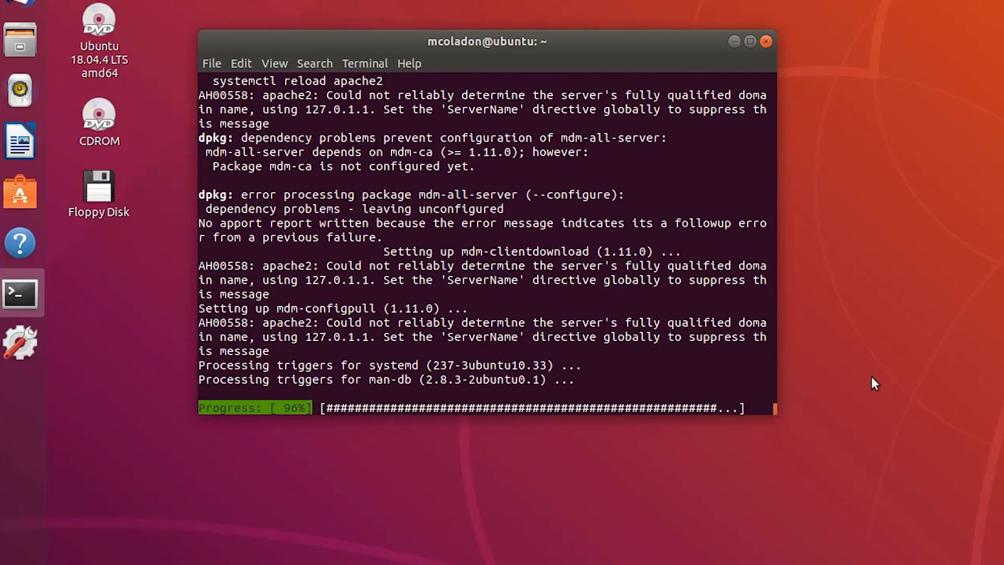
After reviewing the dpkg errors for mdm-ca and mdm-all-server, begin a new sudo command
{"action": "type", "text": "sudo apt"}
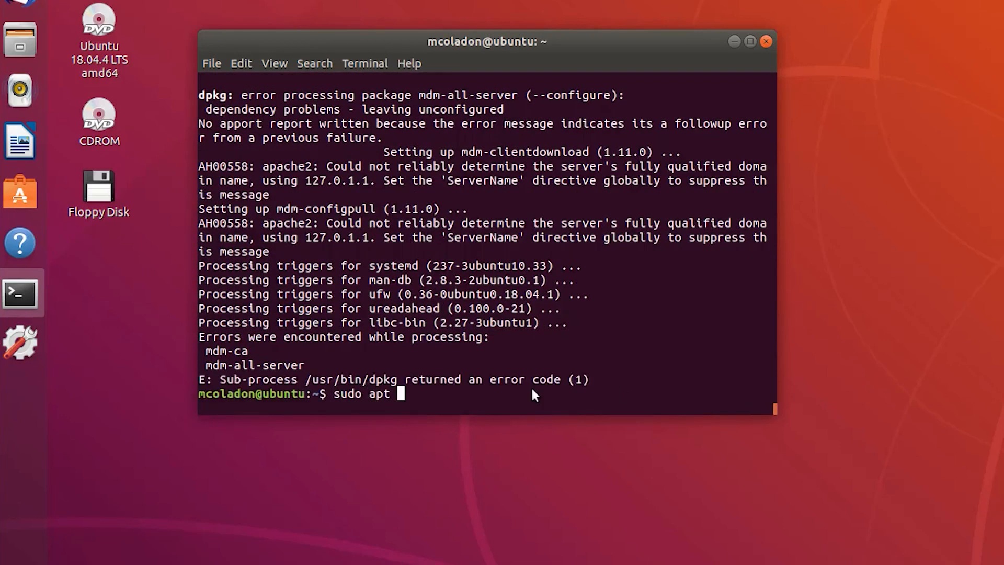
Run 'sudo apt install mdm-client' and cancel the system problem-report dialog
{"action": "type", "text": "install"}
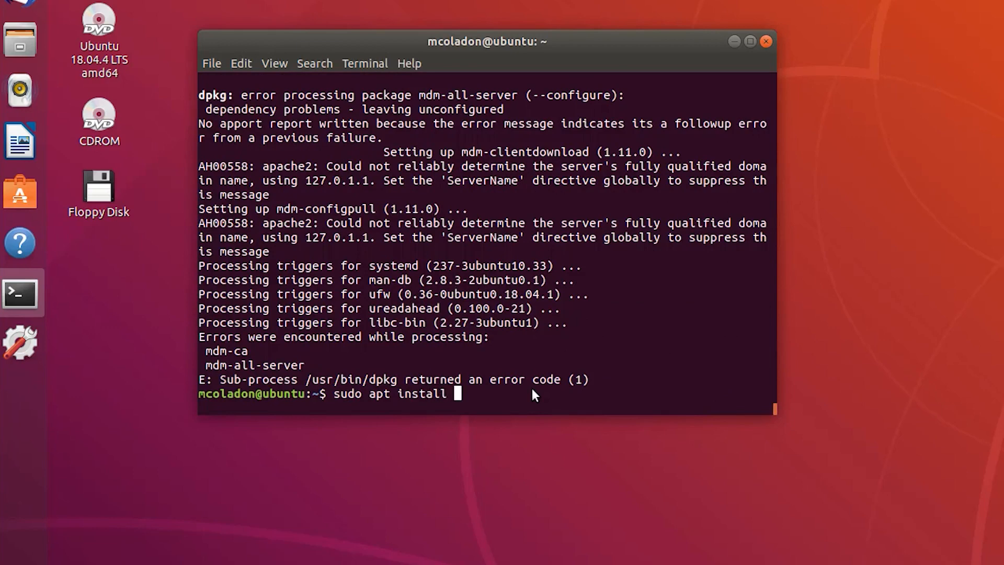
{"action": "type", "text": "mdm-client"}
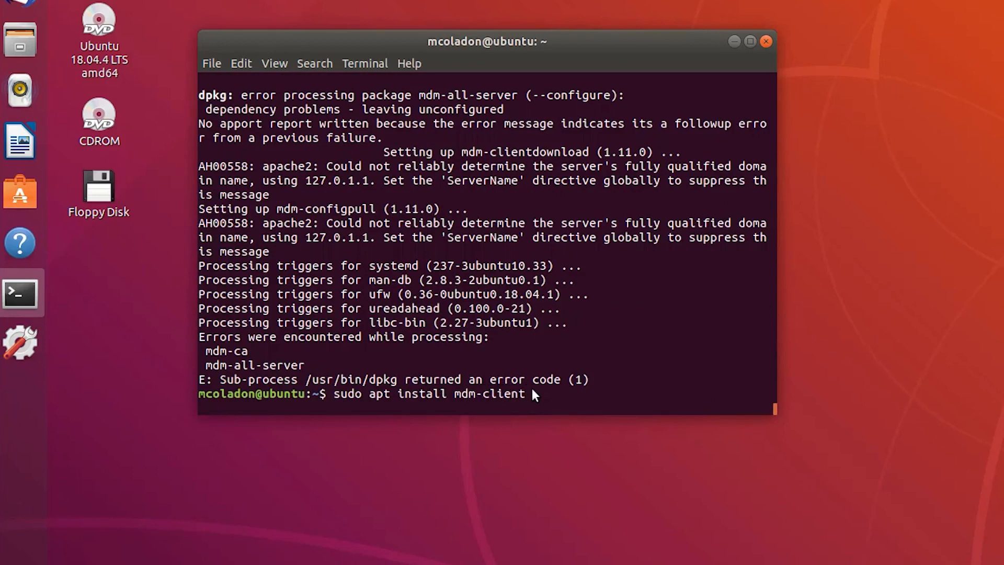
{"action": "key", "text": "Return"}
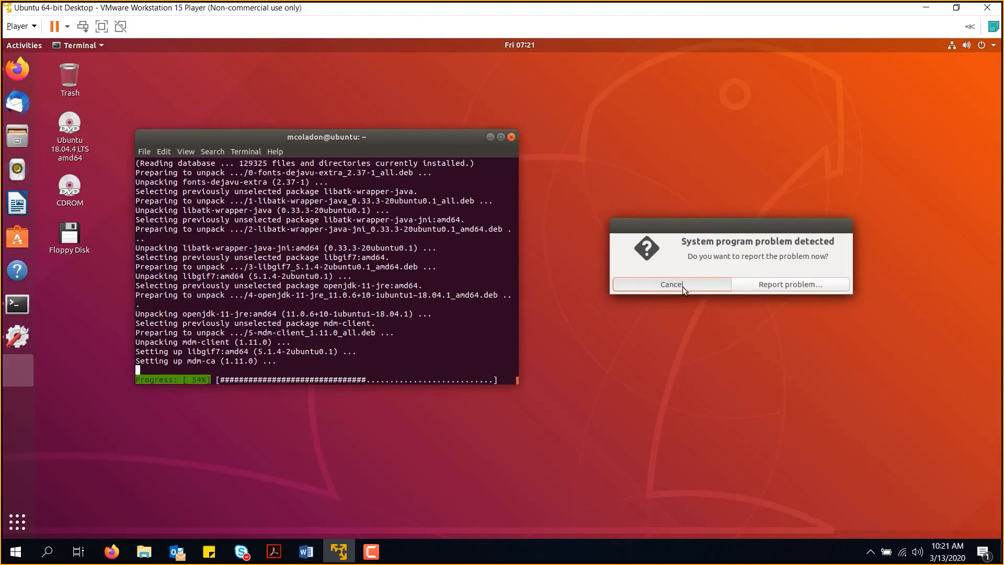
{"action": "left_click", "coordinate": [670, 285]}
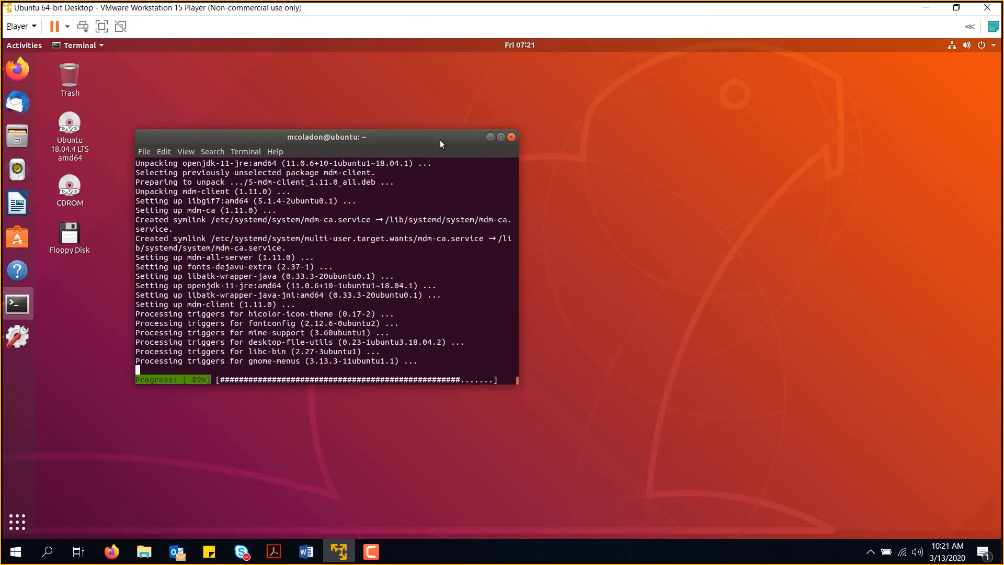